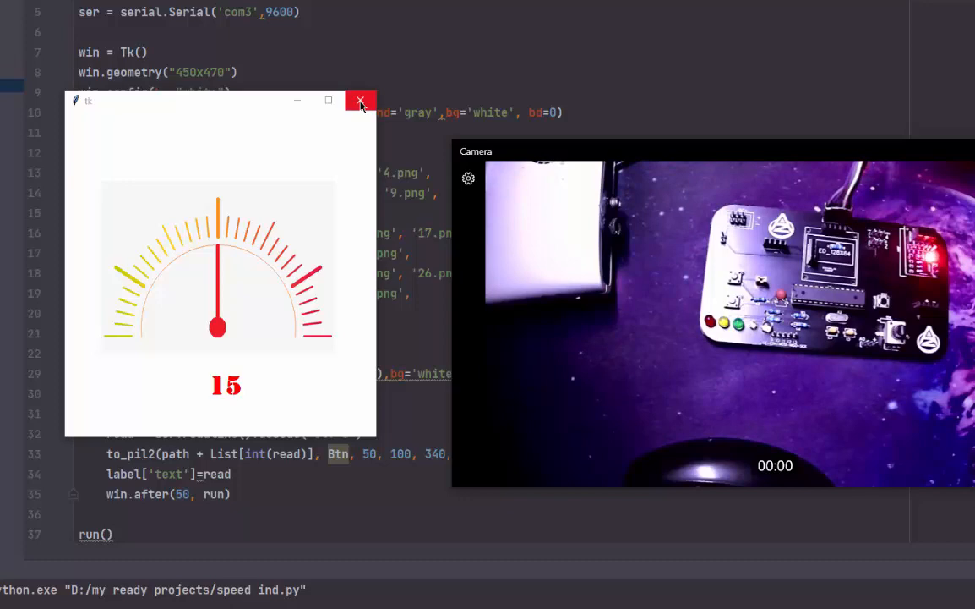
- Close the running speedometer window and browse to the speed folder with gauge images 0.png–30.png
left_click(362, 101)
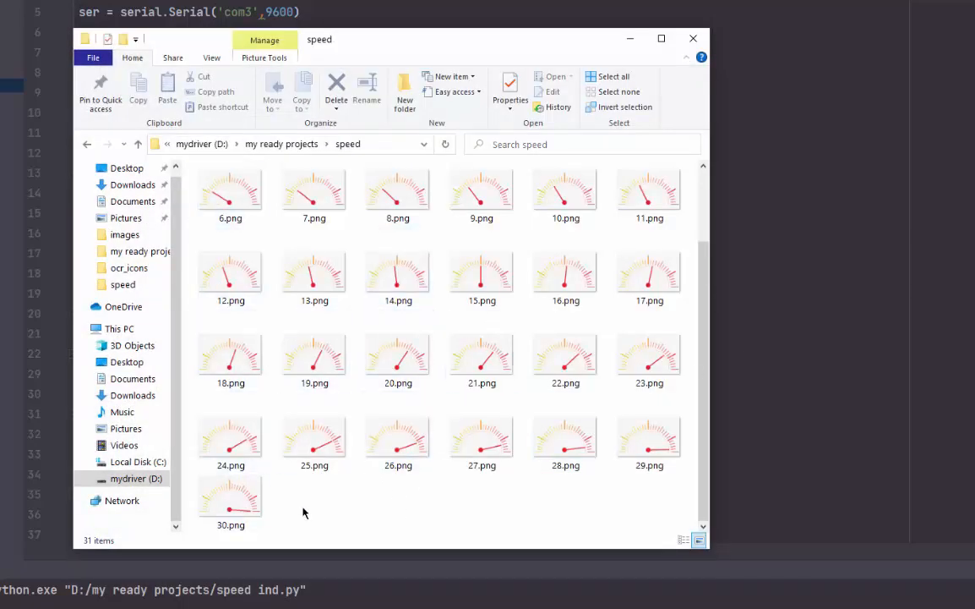
left_click(230, 190)
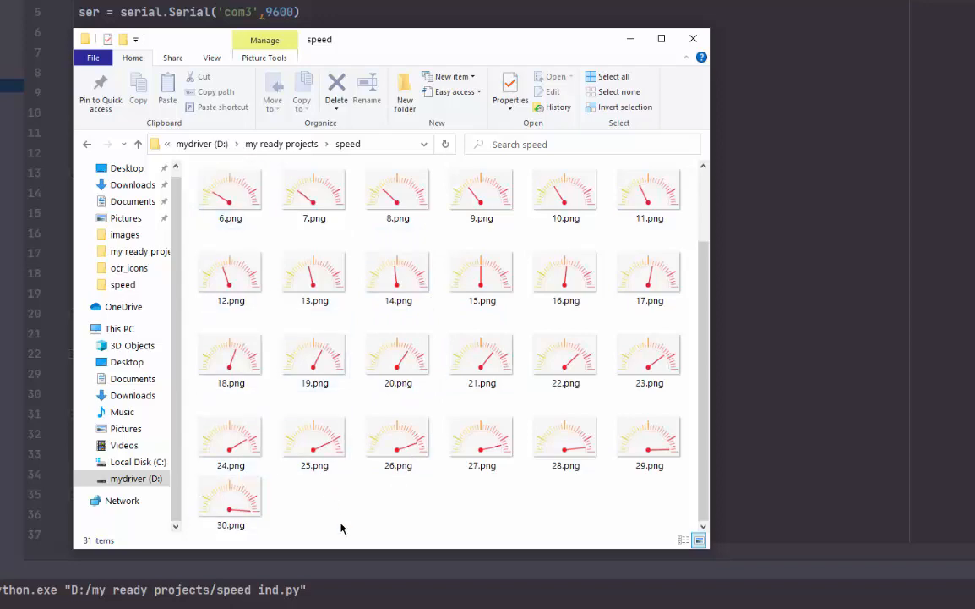
mouse_move(487, 507)
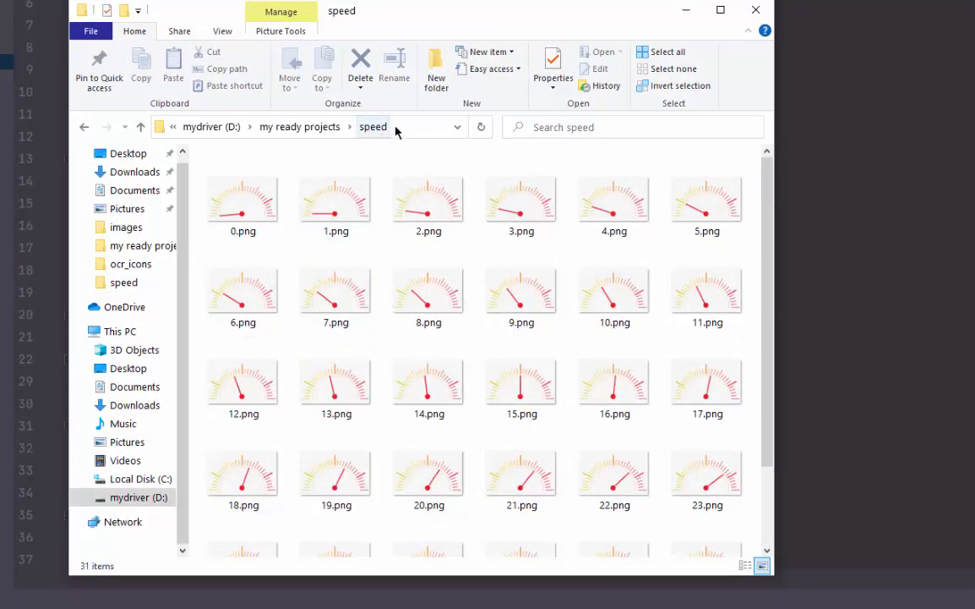
mouse_move(406, 127)
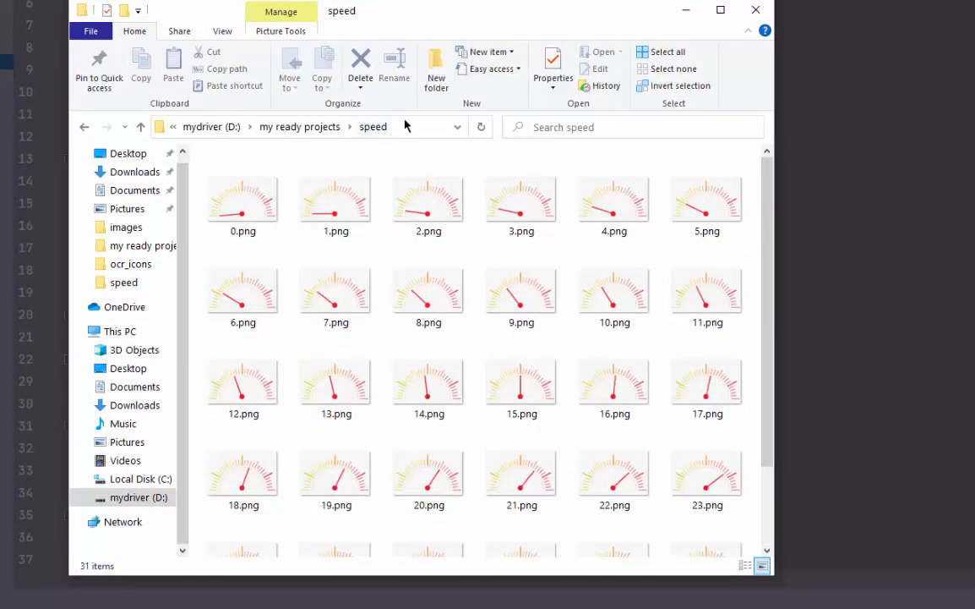
mouse_move(592, 37)
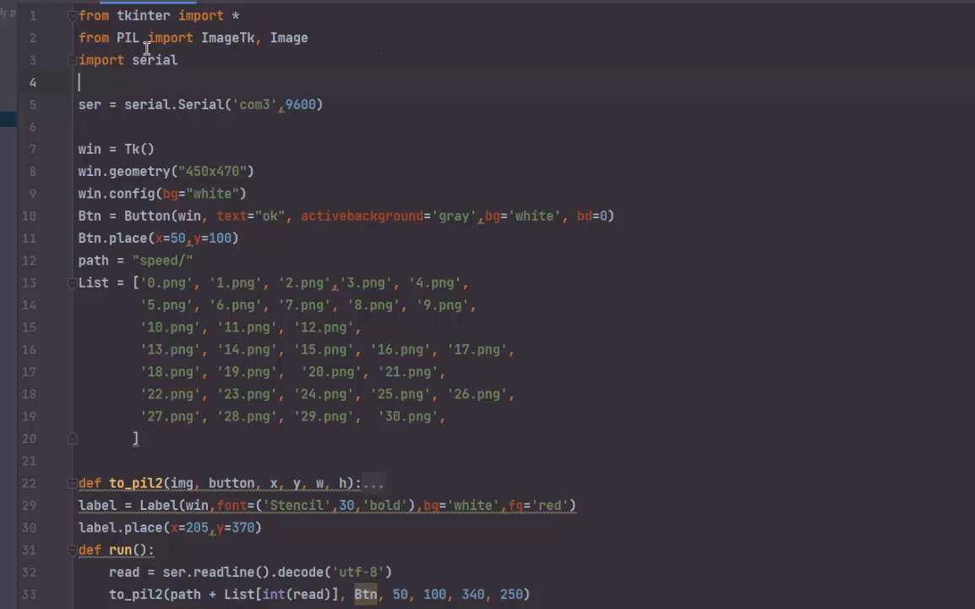
mouse_move(161, 66)
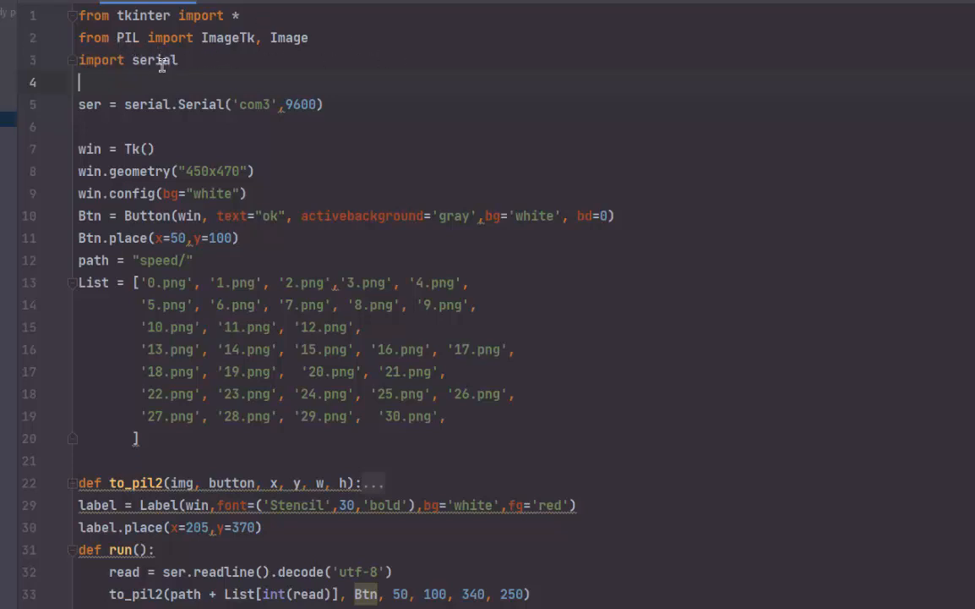
mouse_move(97, 112)
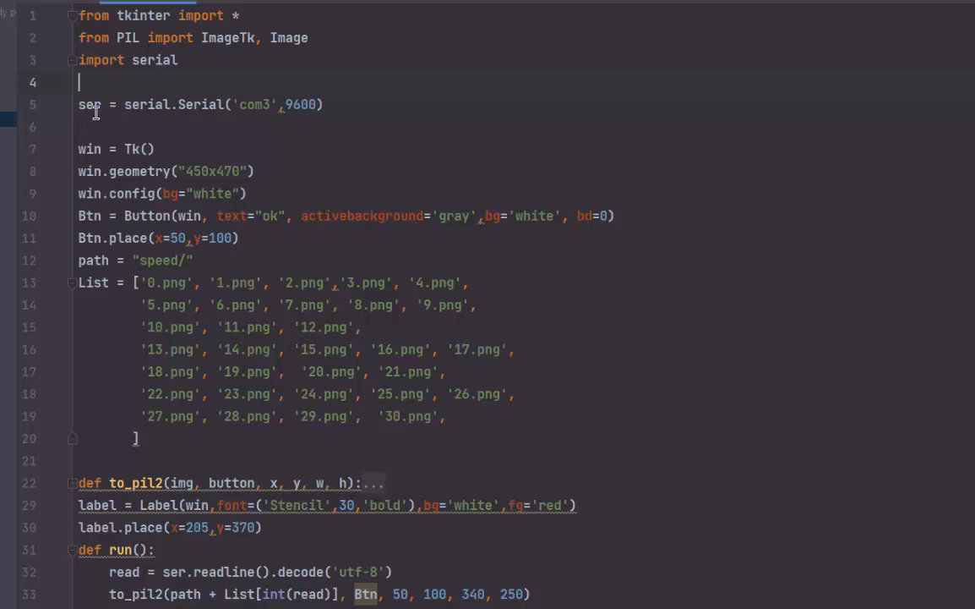
mouse_move(250, 105)
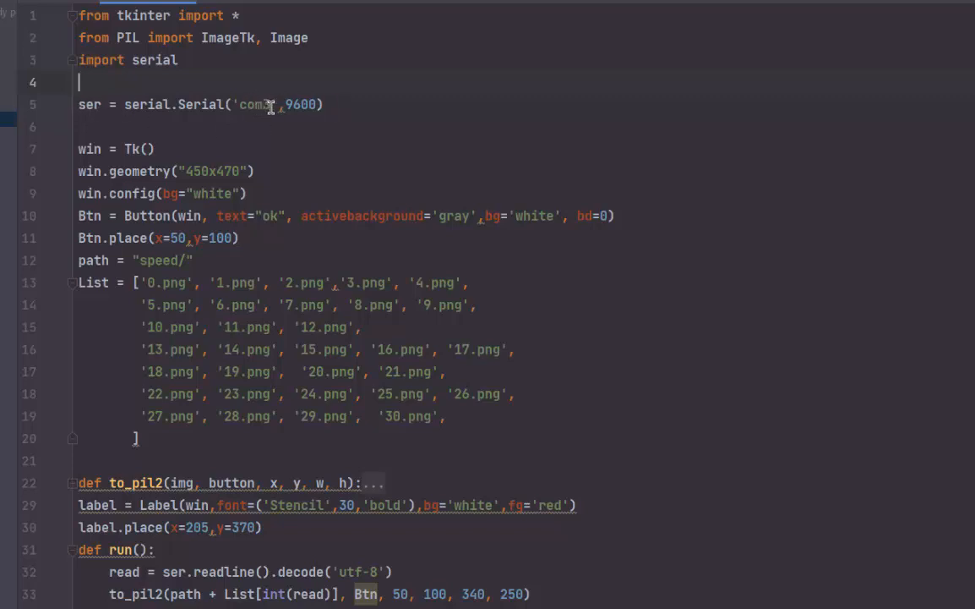
- Change the serial port string on line 5 to 'com3' at 9600 baud
type("3")
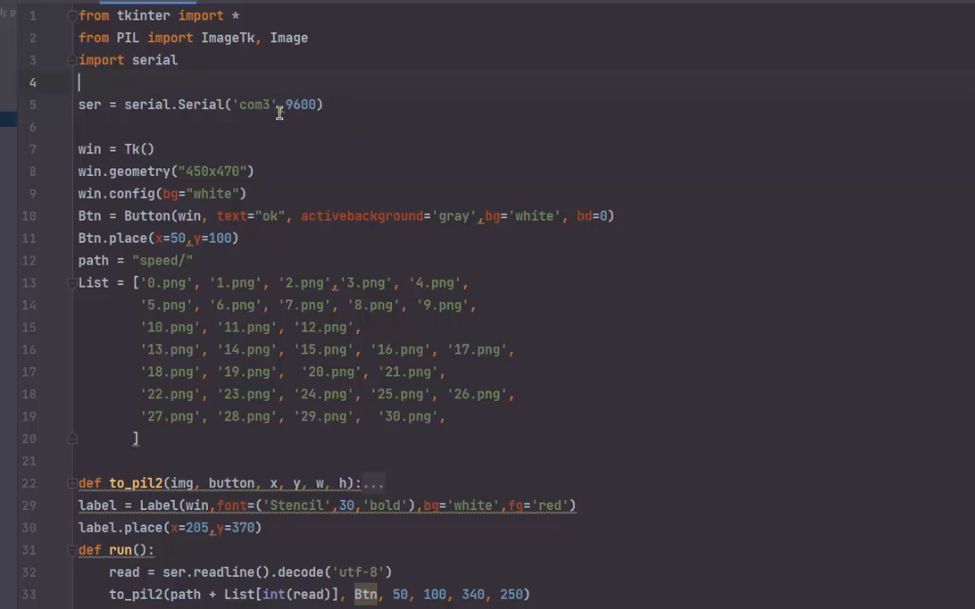
scroll("down", 3)
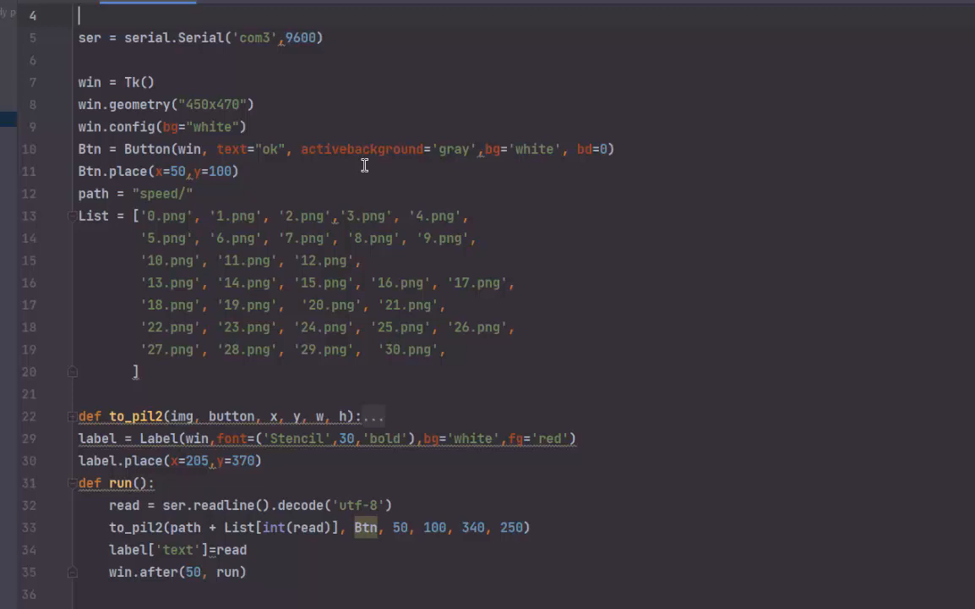
mouse_move(74, 153)
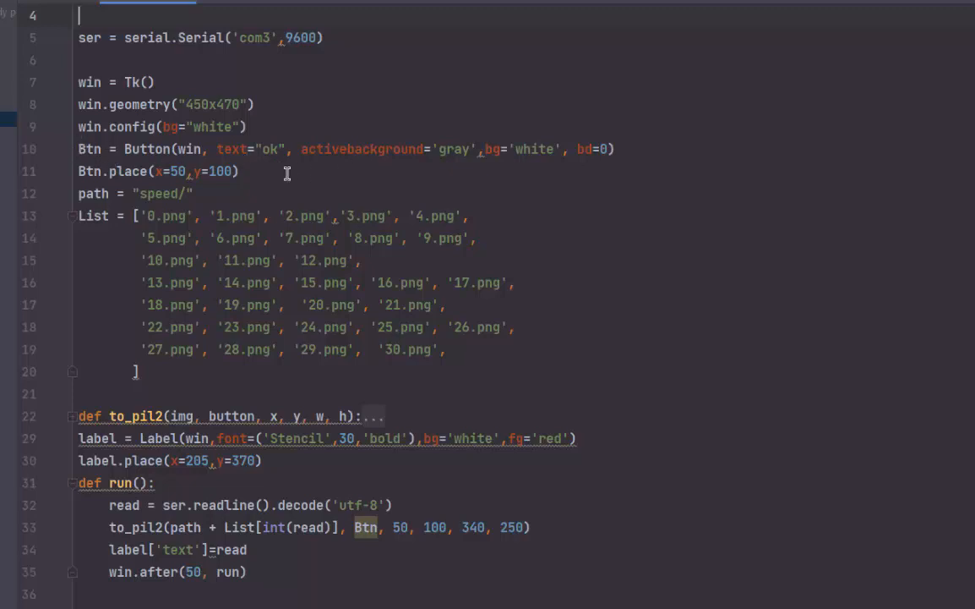
- Delete the Btn.place(x=50,y=100) line that positions the ok button
triple_click(159, 170)
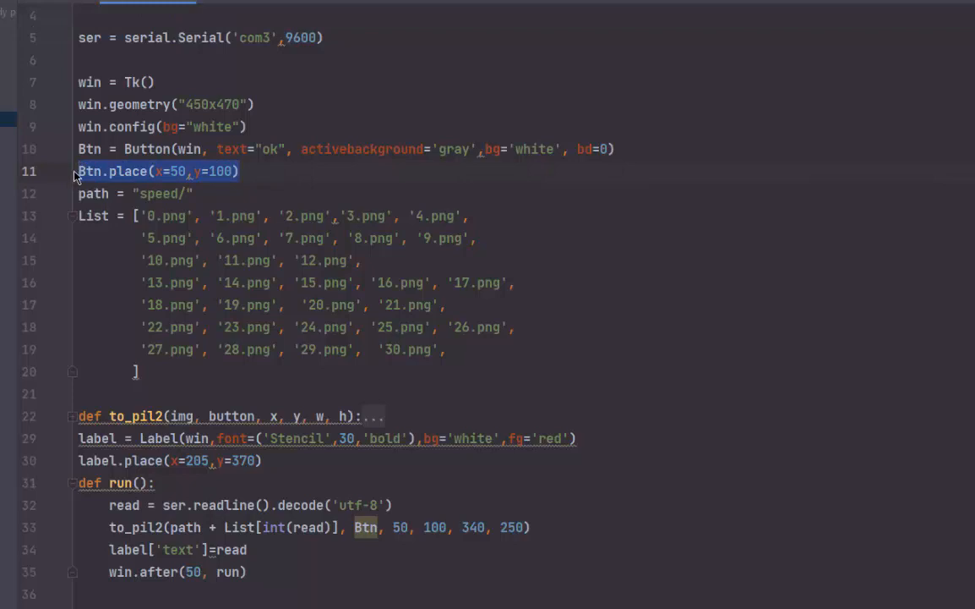
key("Delete")
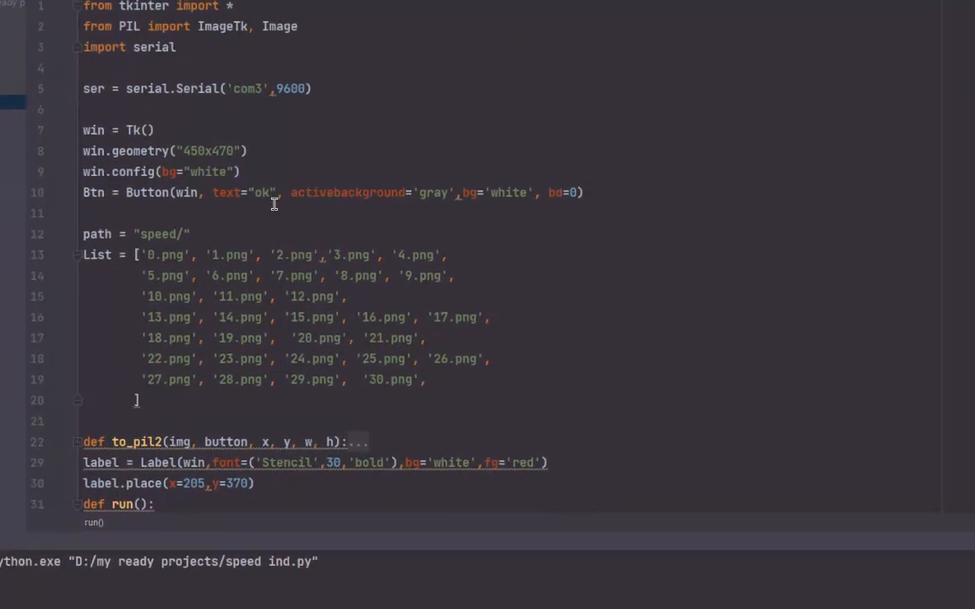
scroll("down", 3)
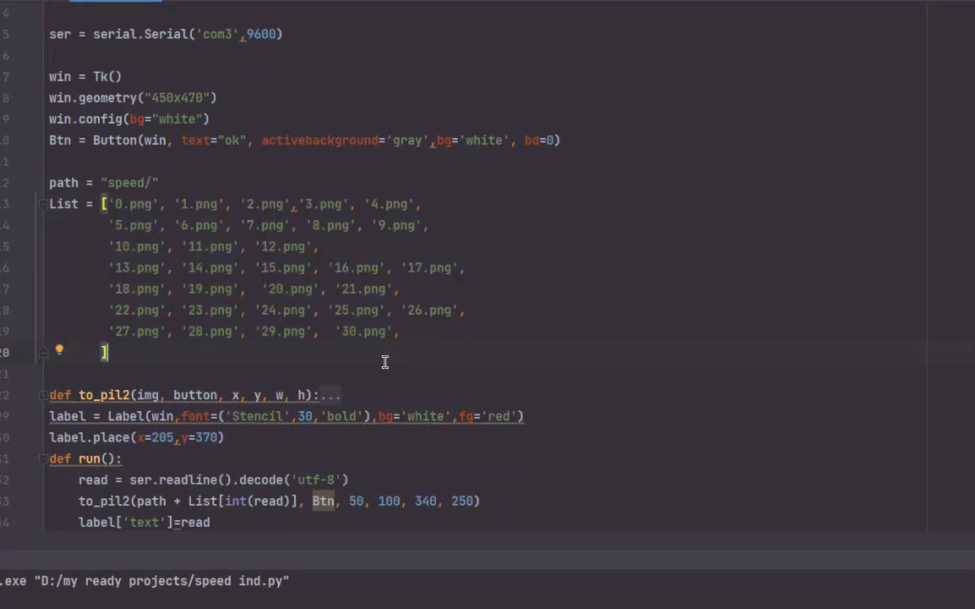
mouse_move(296, 382)
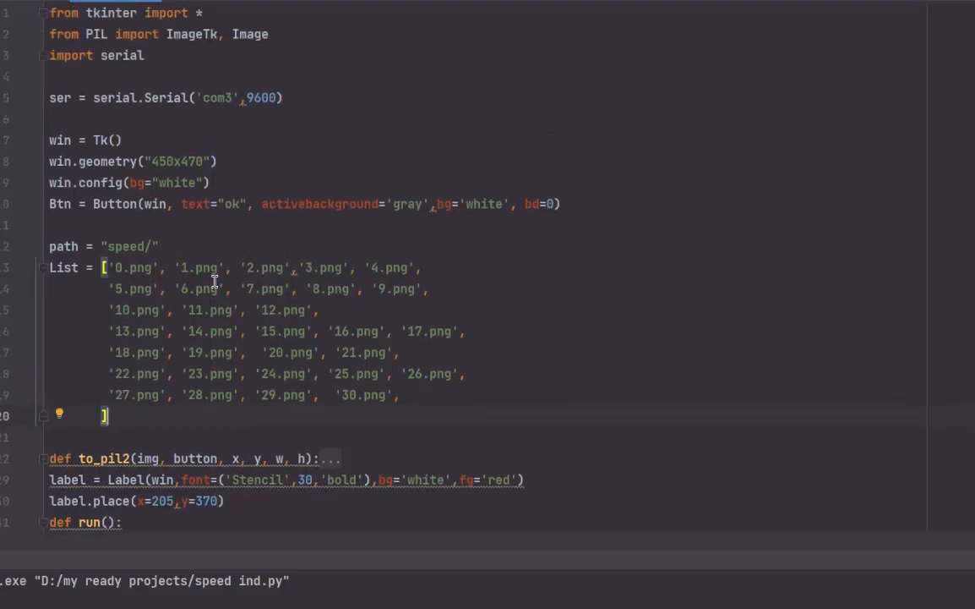
mouse_move(284, 395)
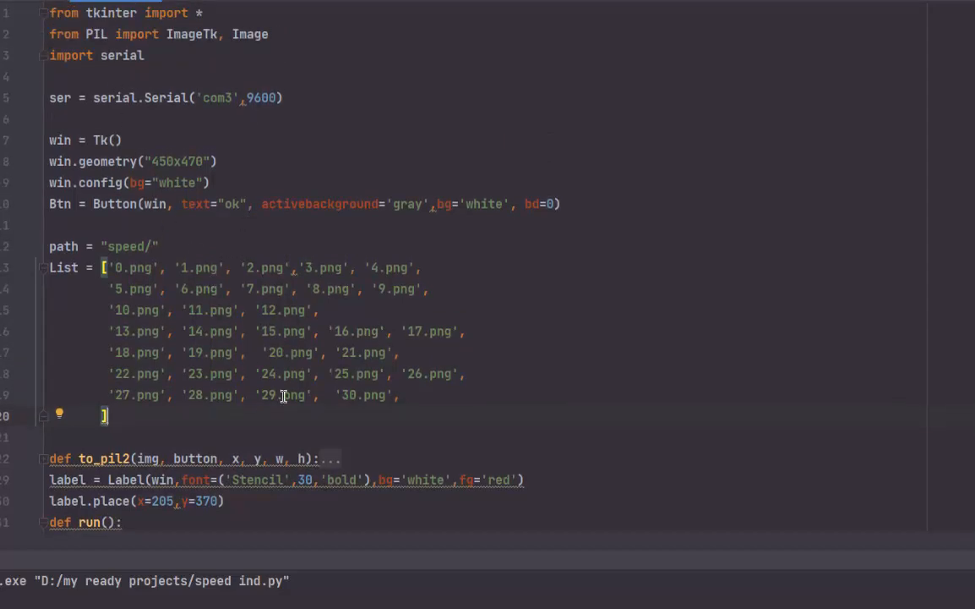
scroll("down", 3)
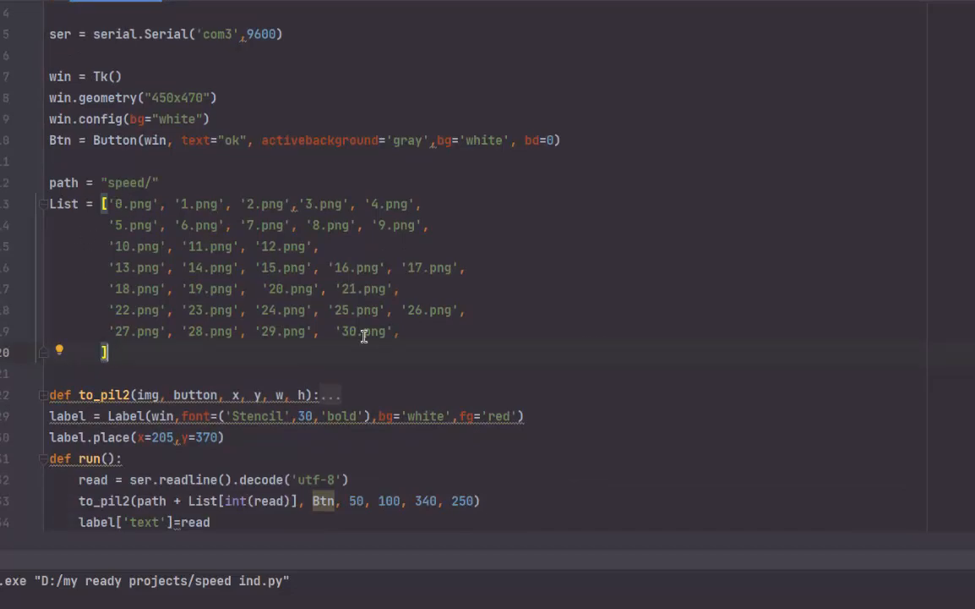
mouse_move(228, 318)
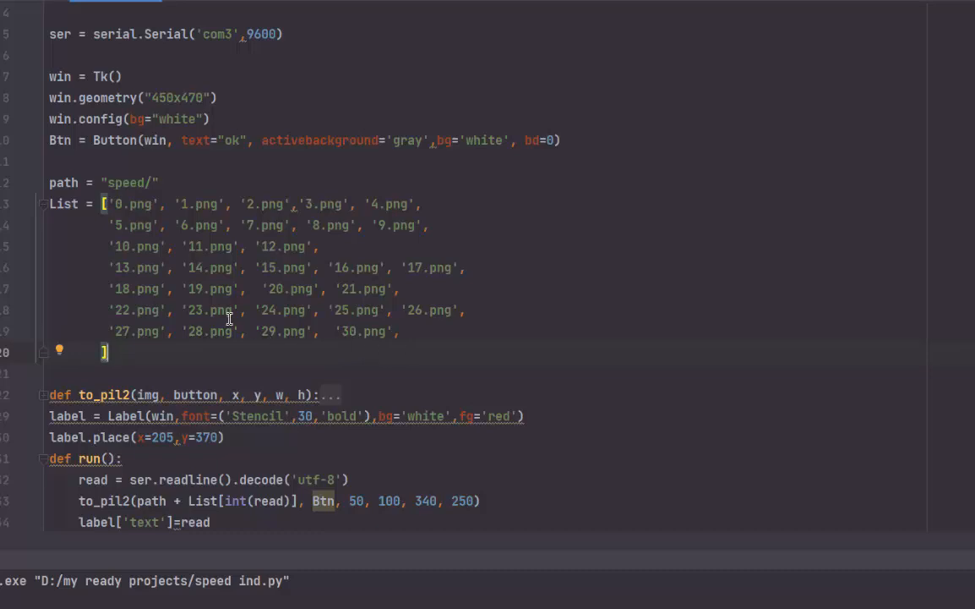
mouse_move(101, 212)
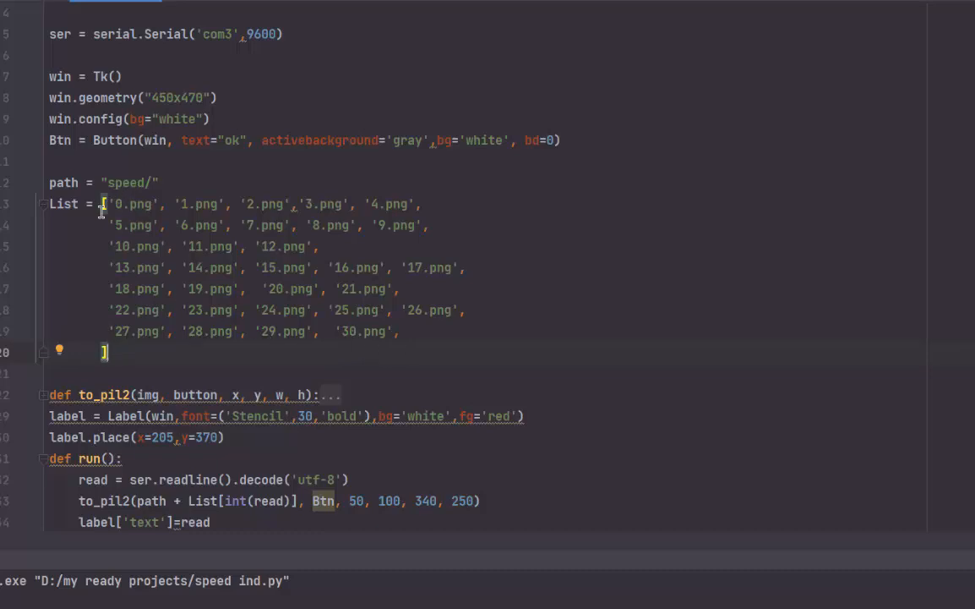
mouse_move(179, 267)
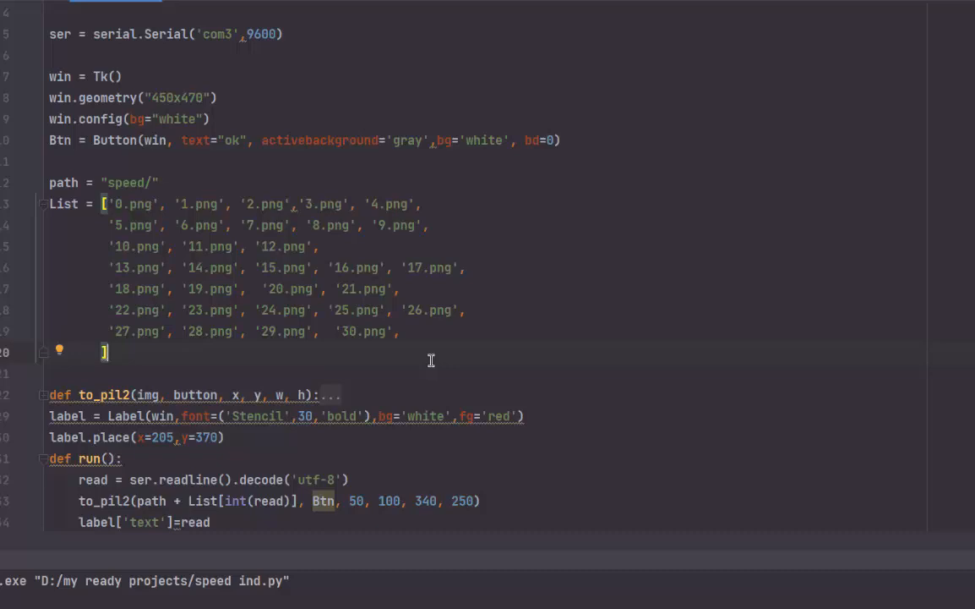
mouse_move(189, 363)
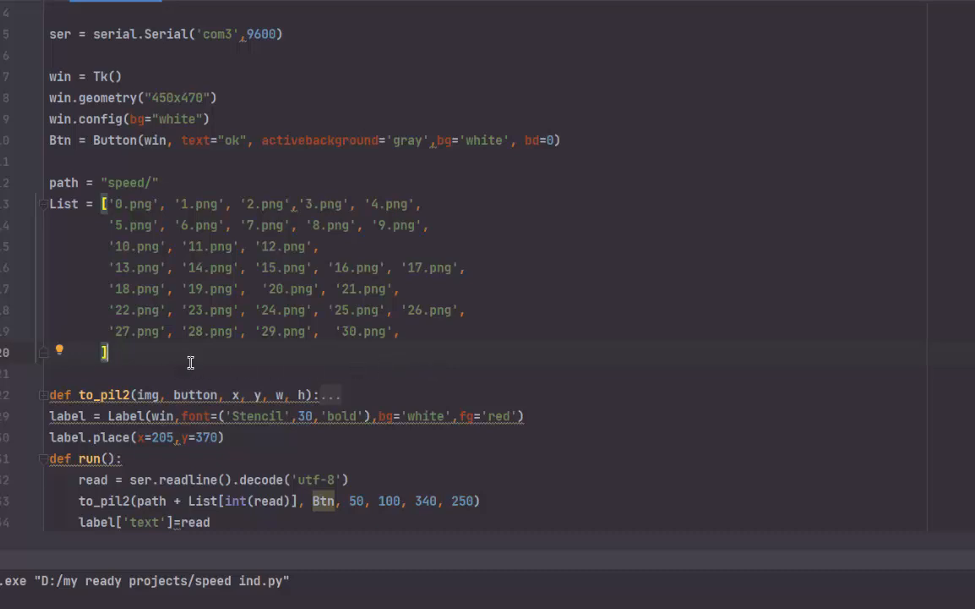
mouse_move(108, 162)
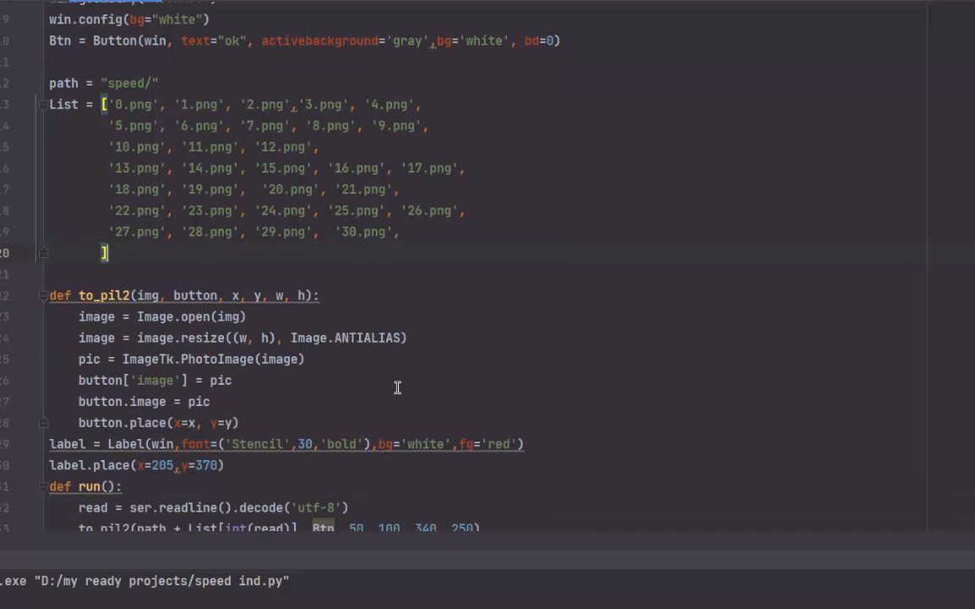
- Insert a blank line after button.place(x=x, y=y) at the end of to_pil2
scroll("down", 3)
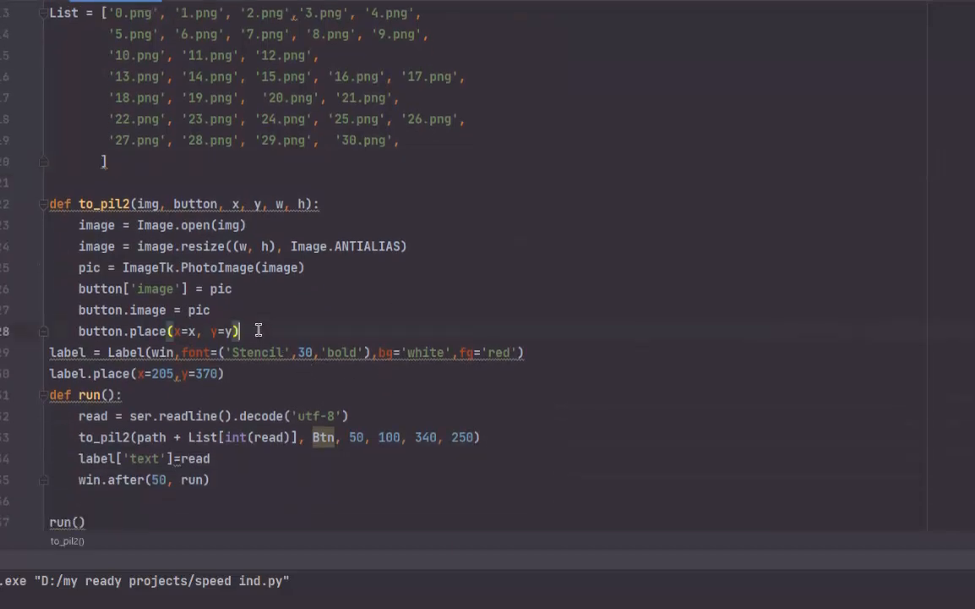
key("enter")
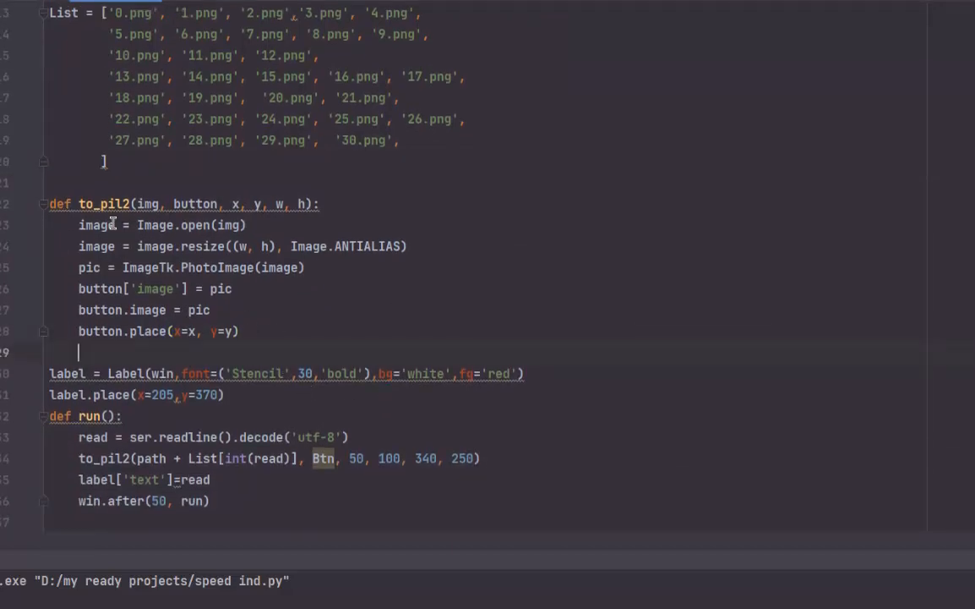
mouse_move(511, 261)
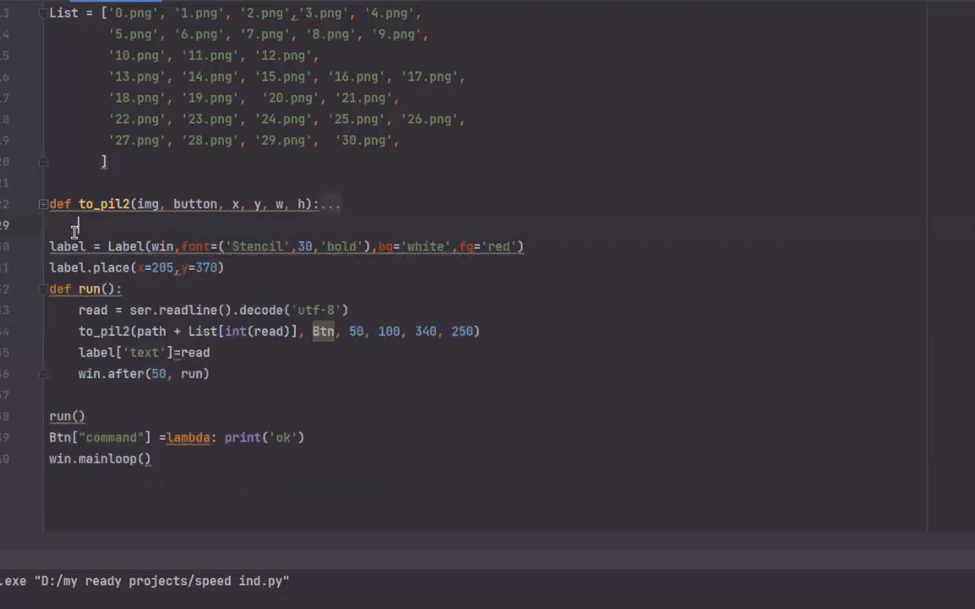
mouse_move(262, 294)
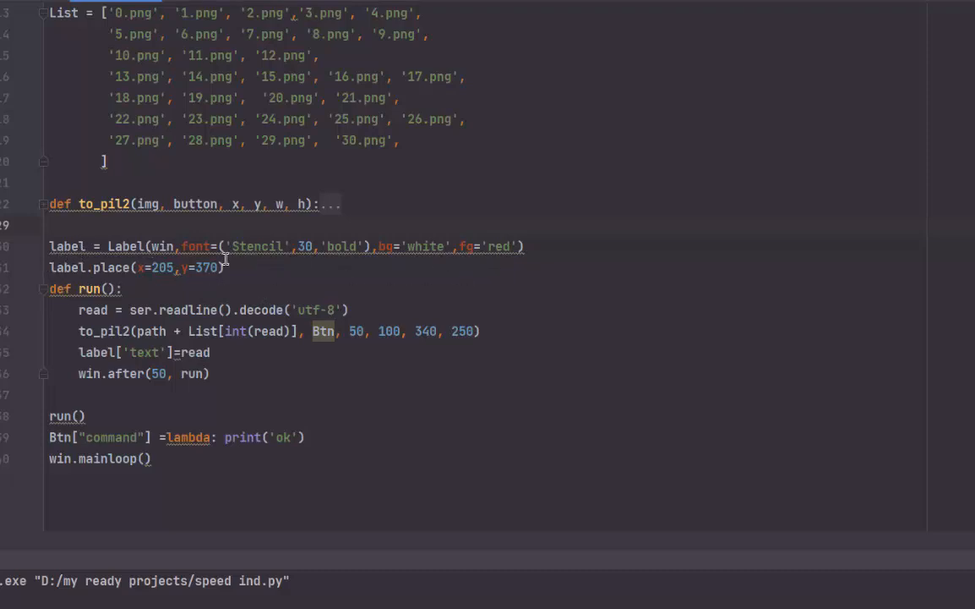
mouse_move(261, 379)
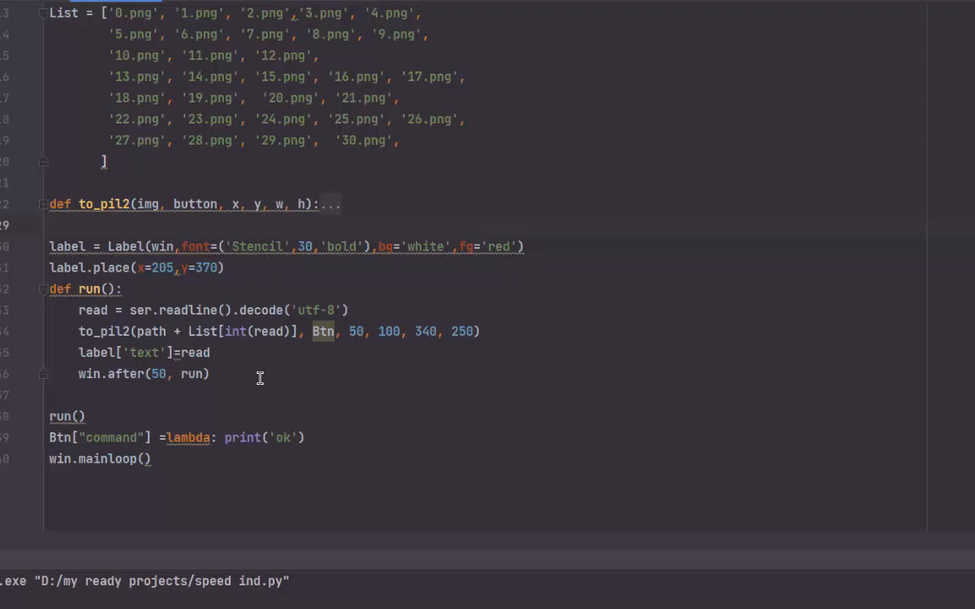
mouse_move(115, 289)
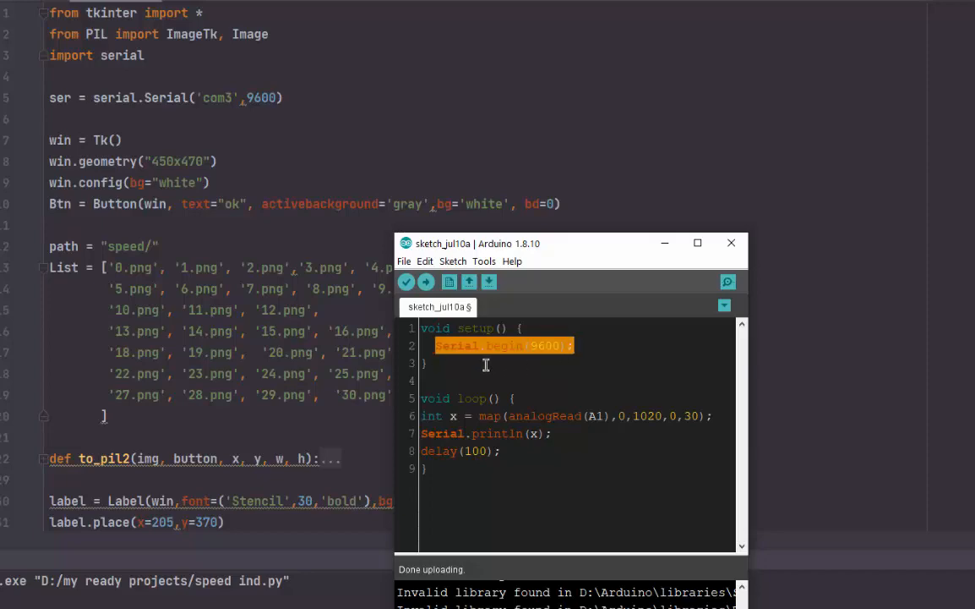
mouse_move(581, 365)
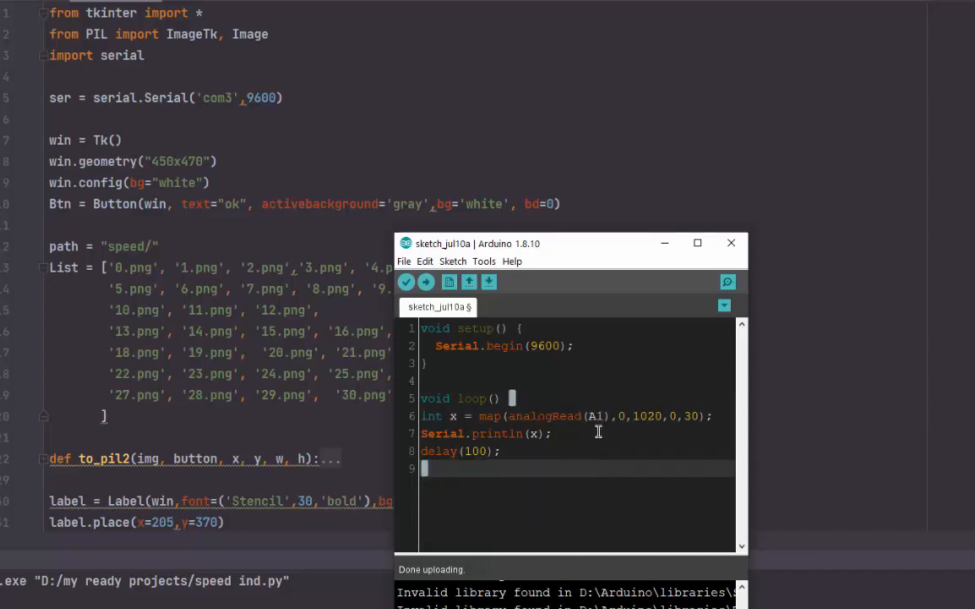
mouse_move(592, 432)
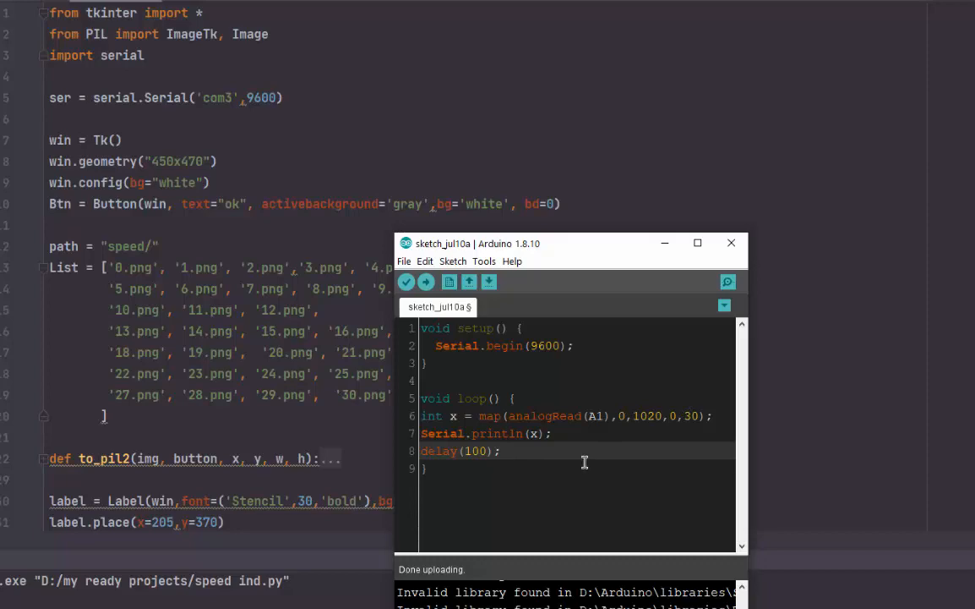
mouse_move(666, 436)
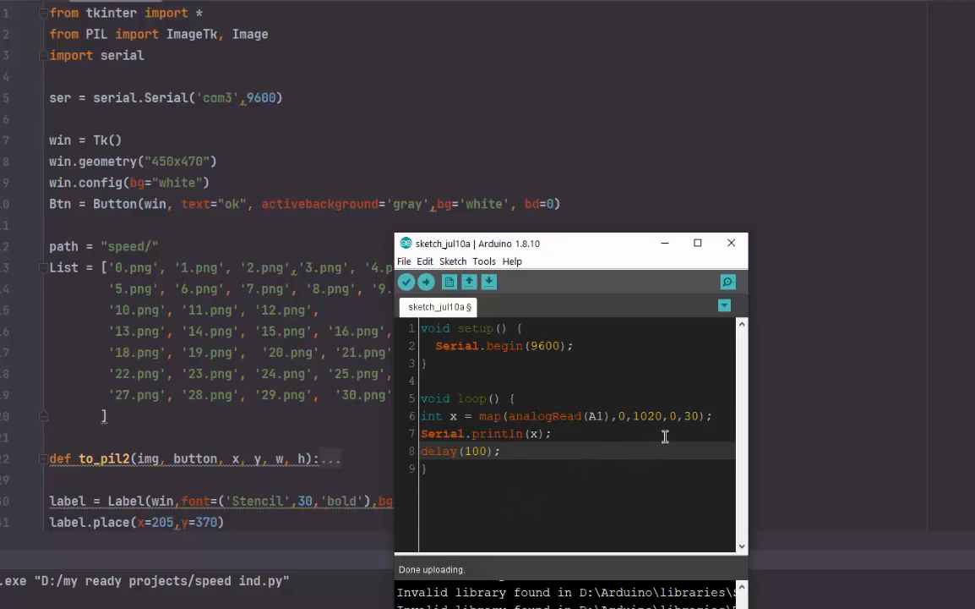
mouse_move(527, 493)
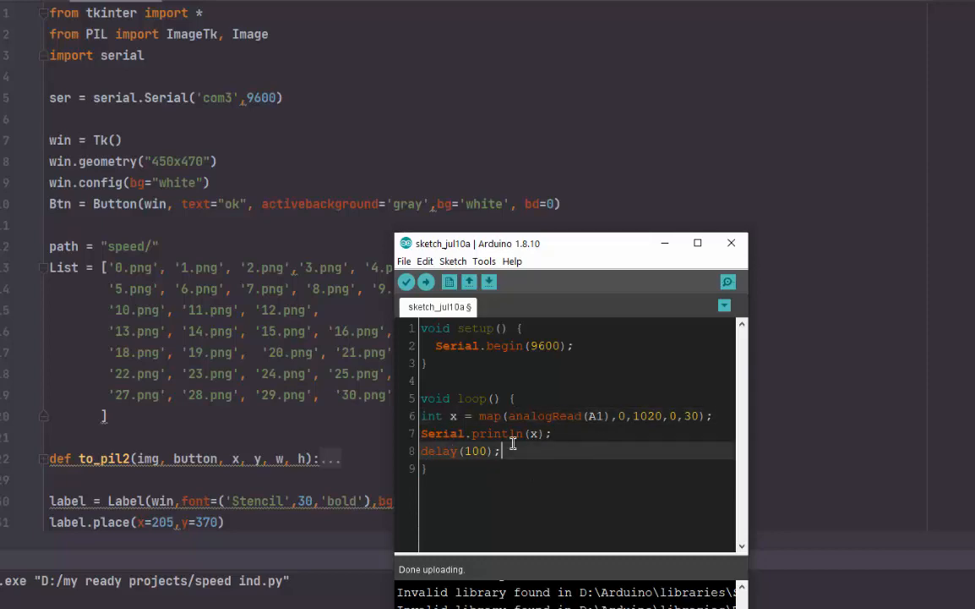
triple_click(460, 449)
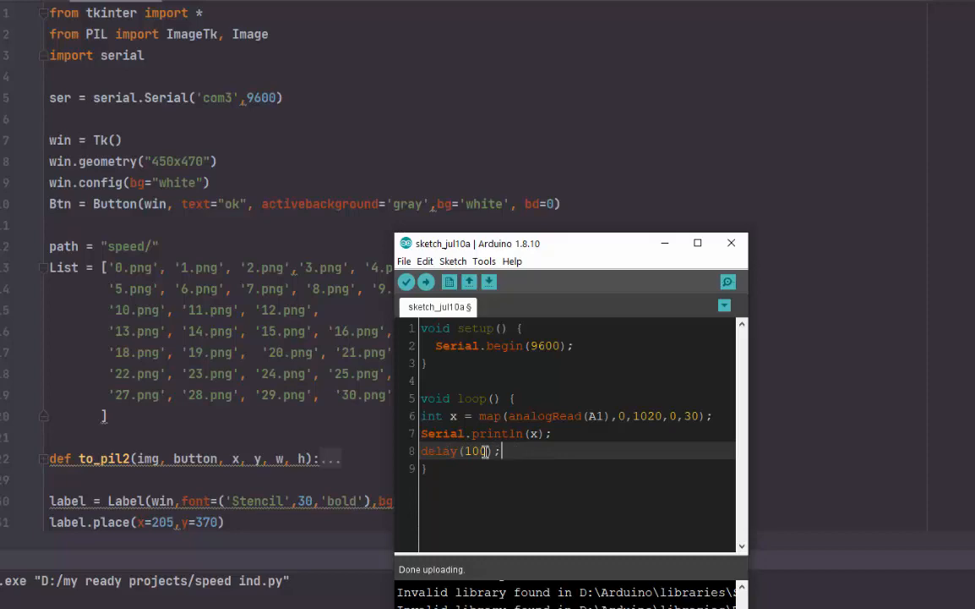
mouse_move(536, 457)
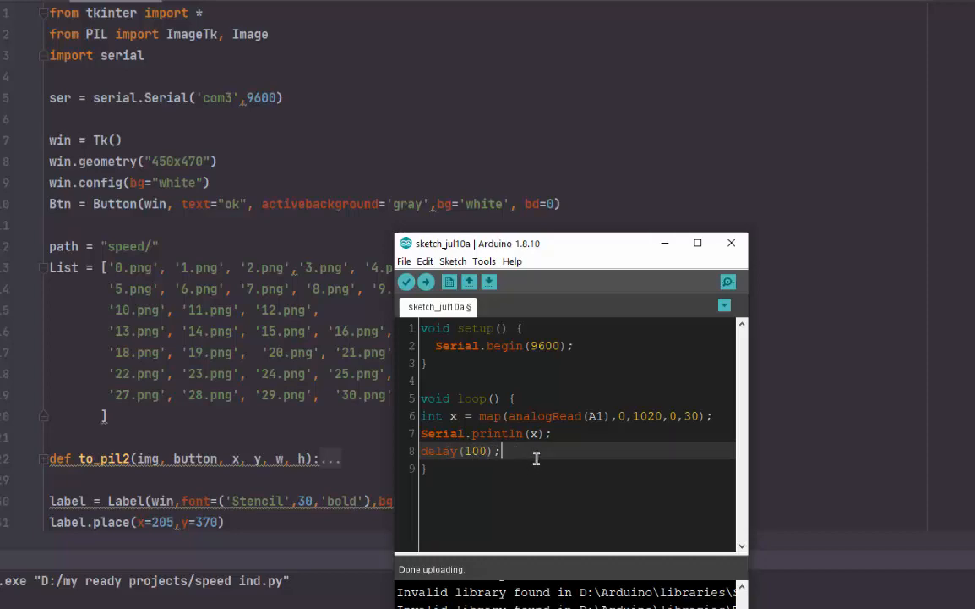
mouse_move(548, 360)
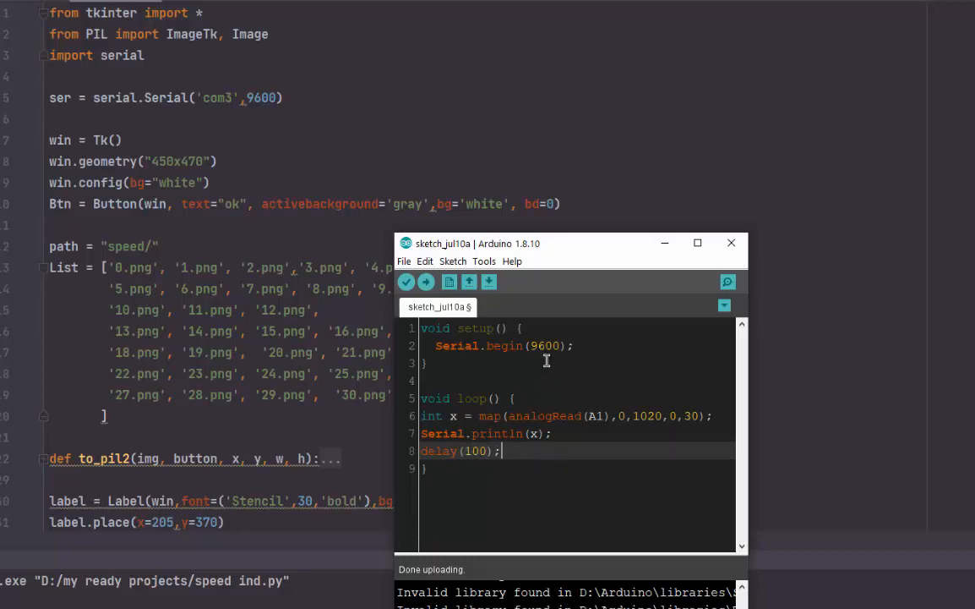